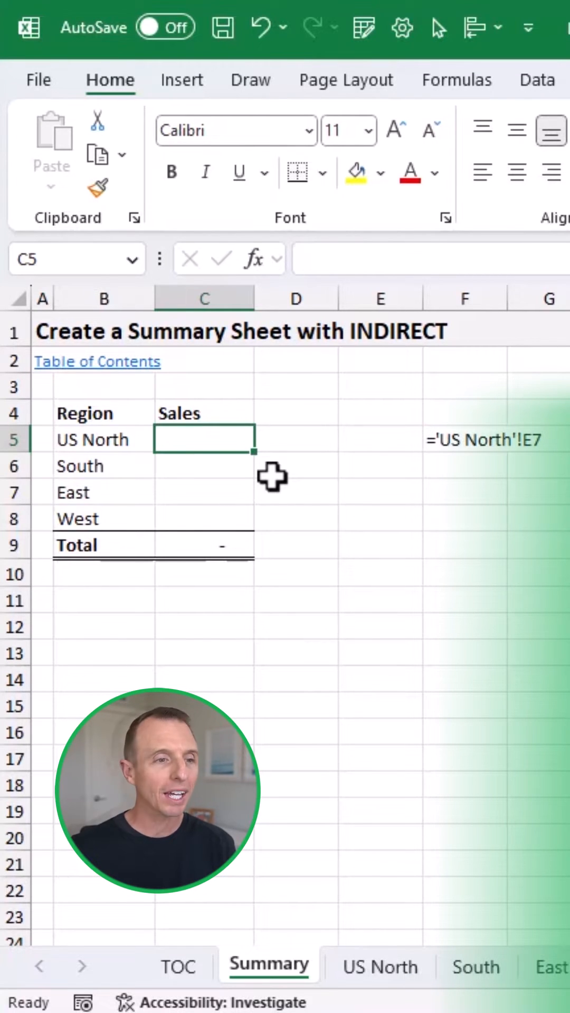
mouse_move(345, 867)
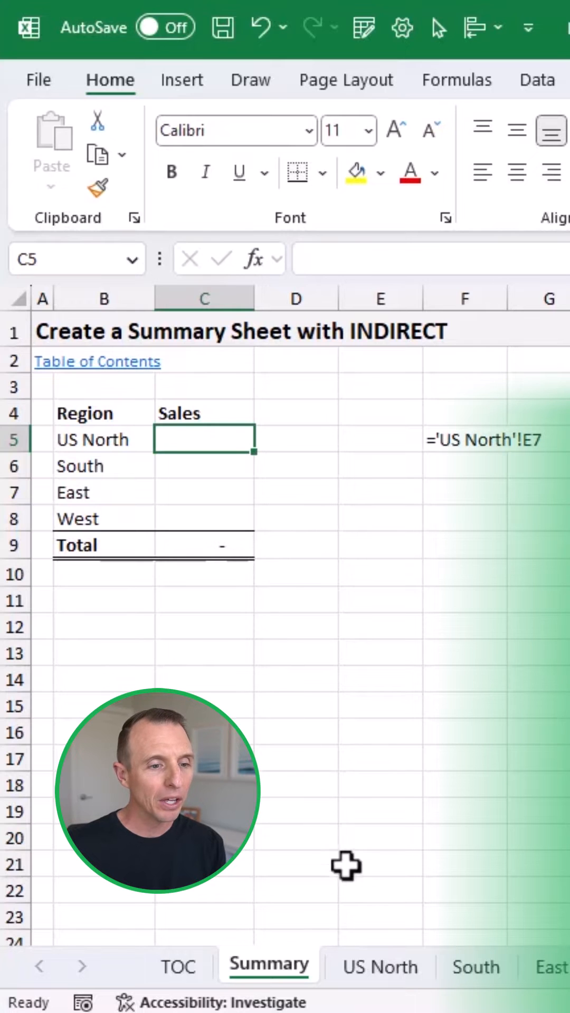
Step: Glance at the South region's sheet, return to Summary and begin =INDIRECT in C5
left_click(479, 966)
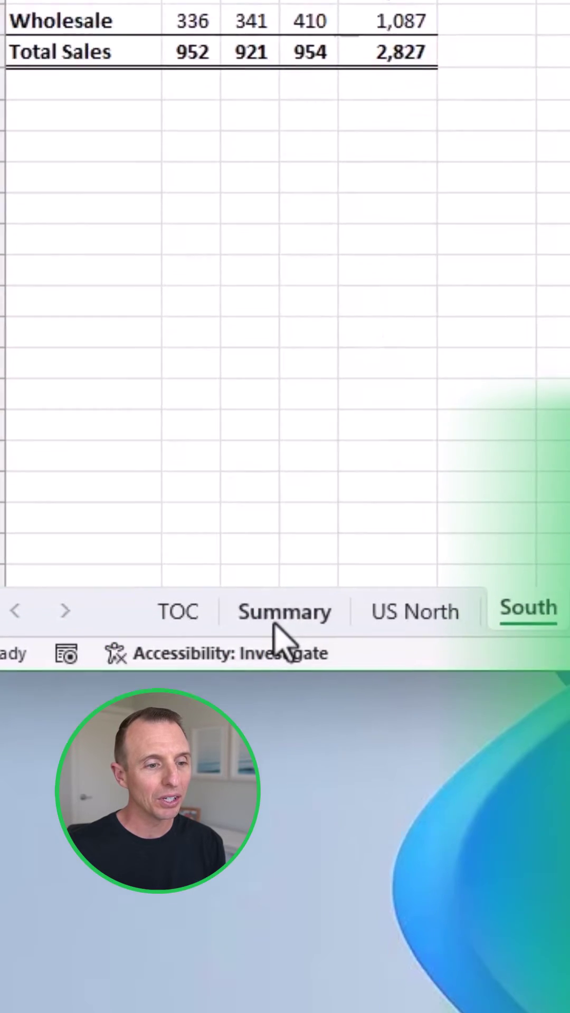
left_click(282, 612)
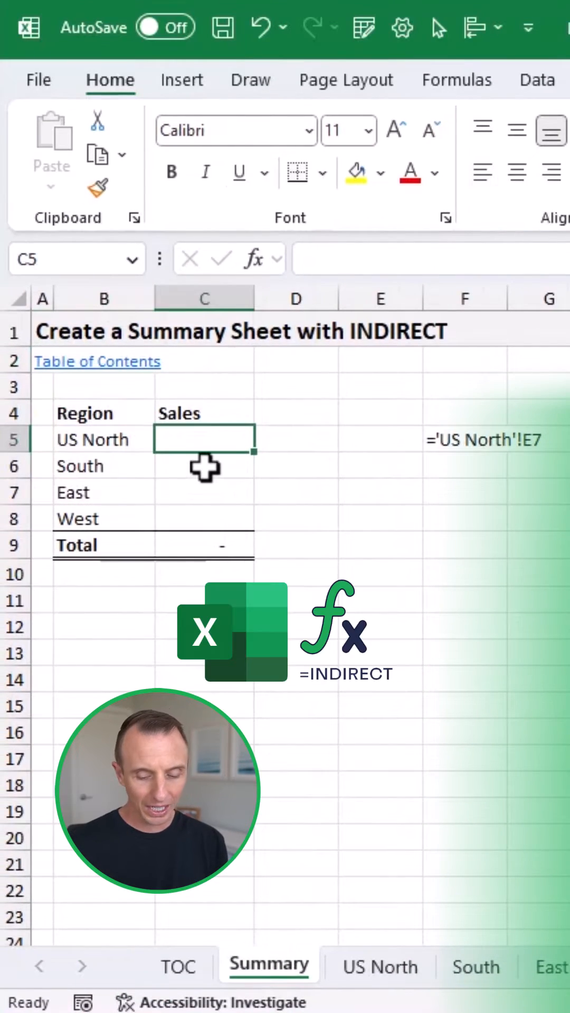
type("=in")
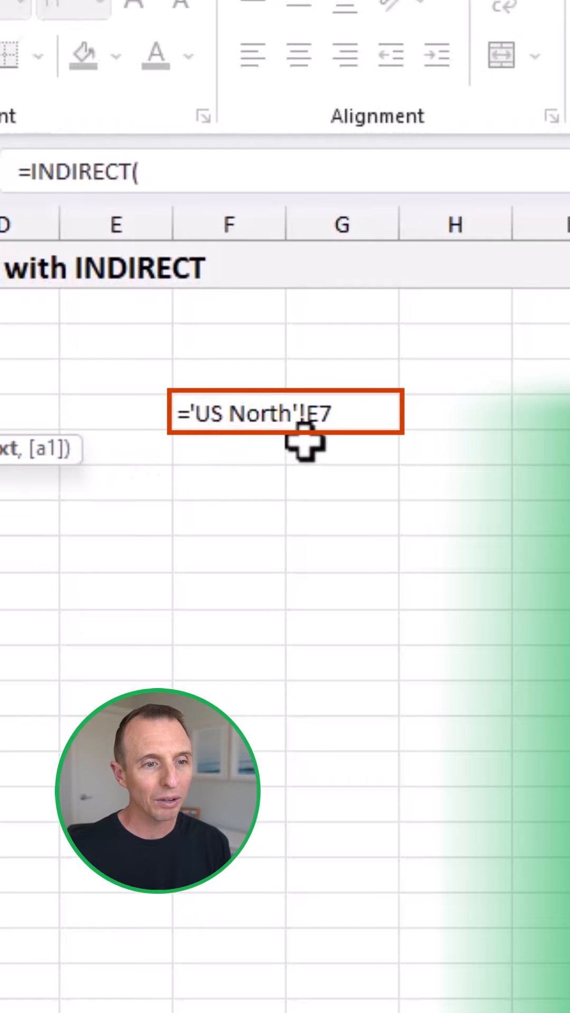
mouse_move(246, 445)
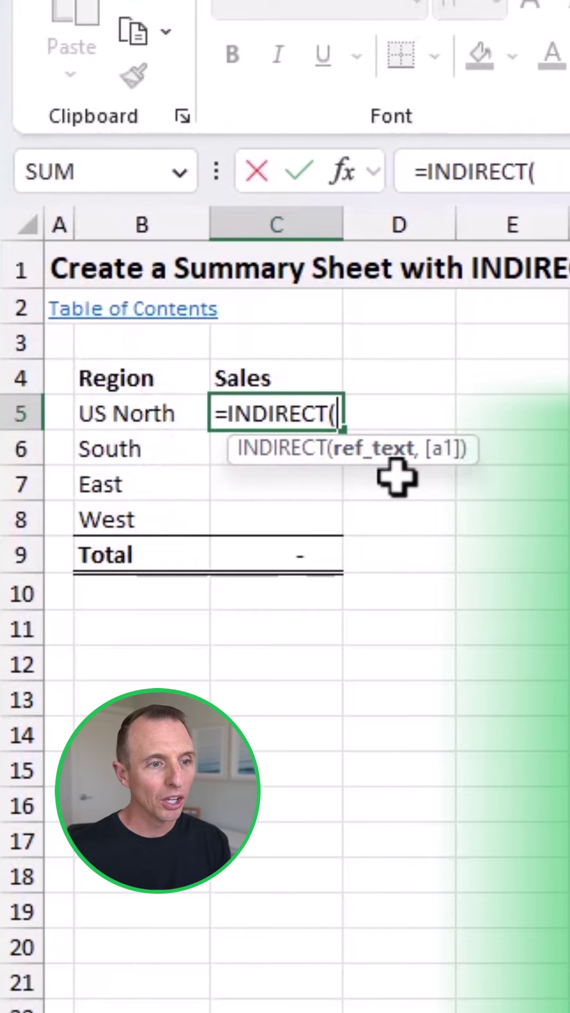
Step: Complete C5 as INDIRECT("'"&B5&"'!E7") returning 2,467 and review the formula
type("\"")
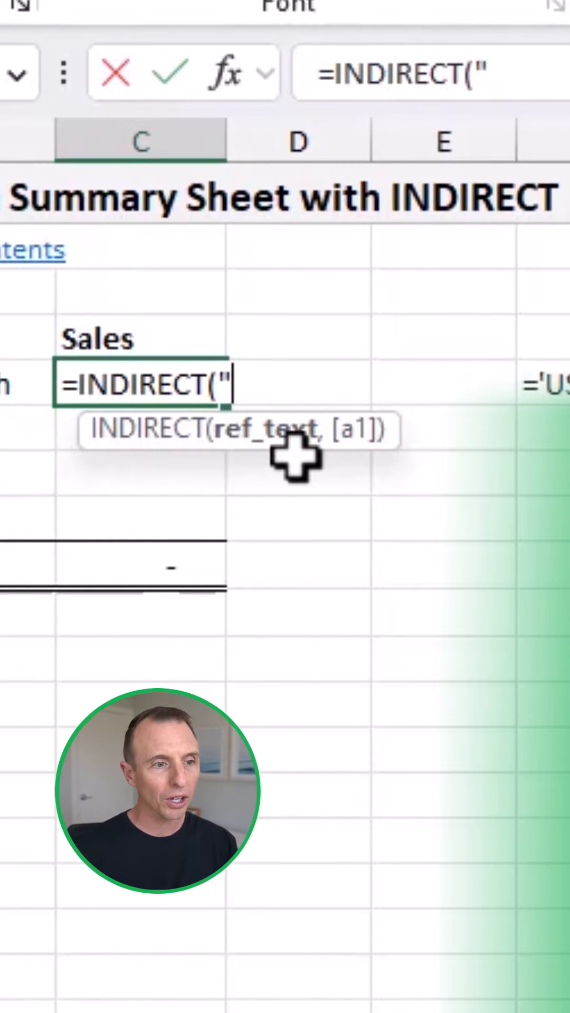
type("\"\"&B5")
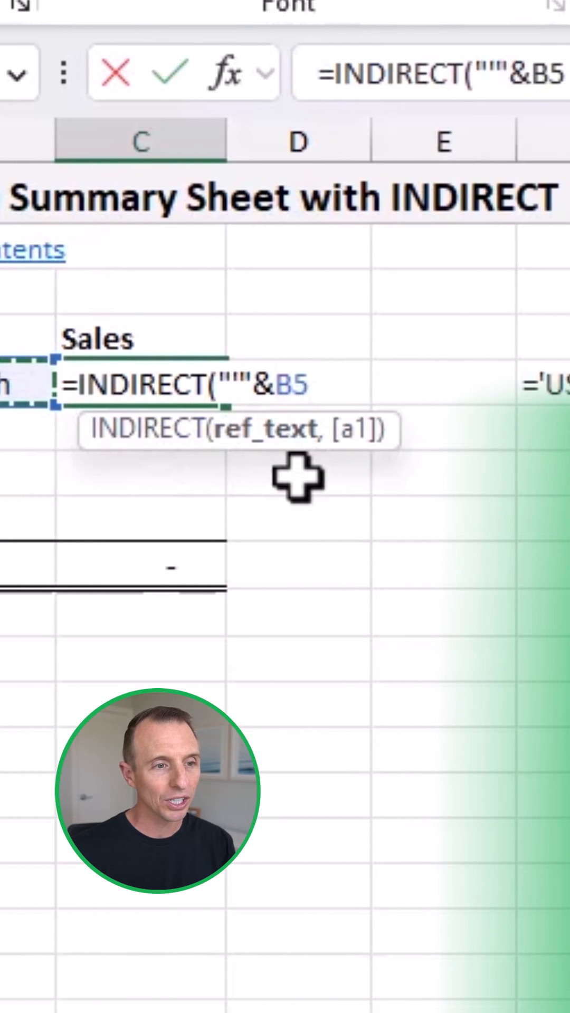
type("&")
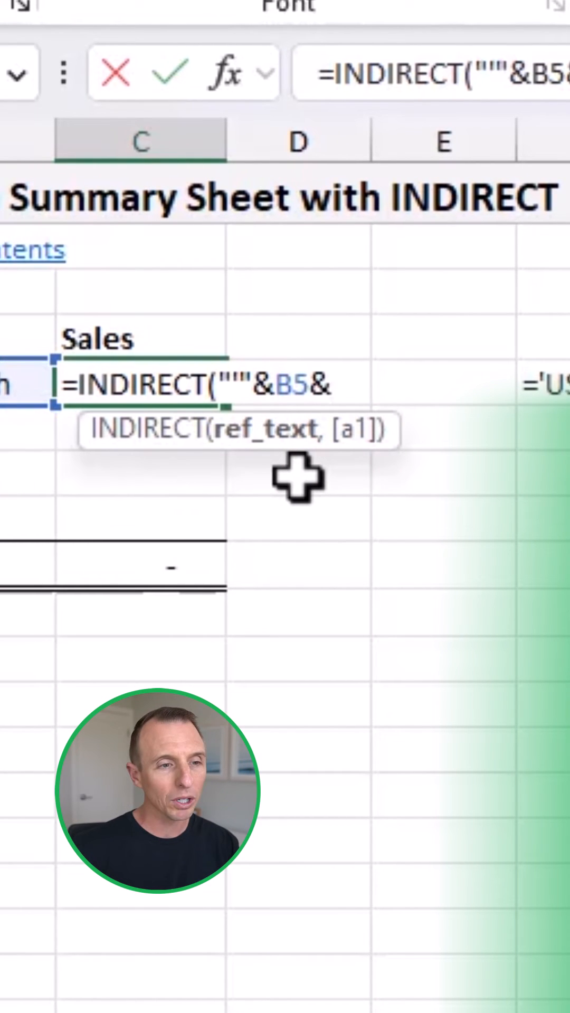
type("\"")
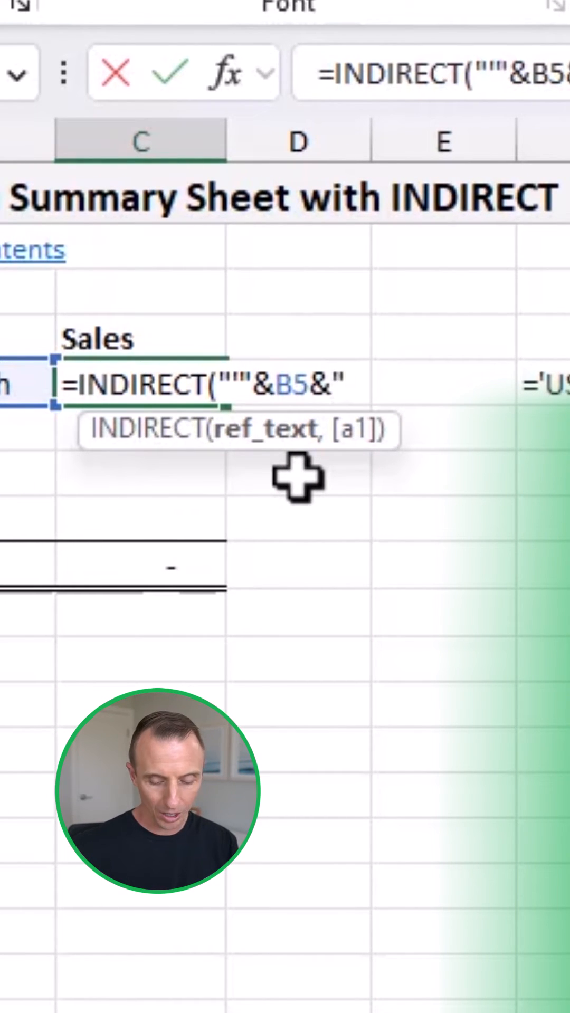
type("!")
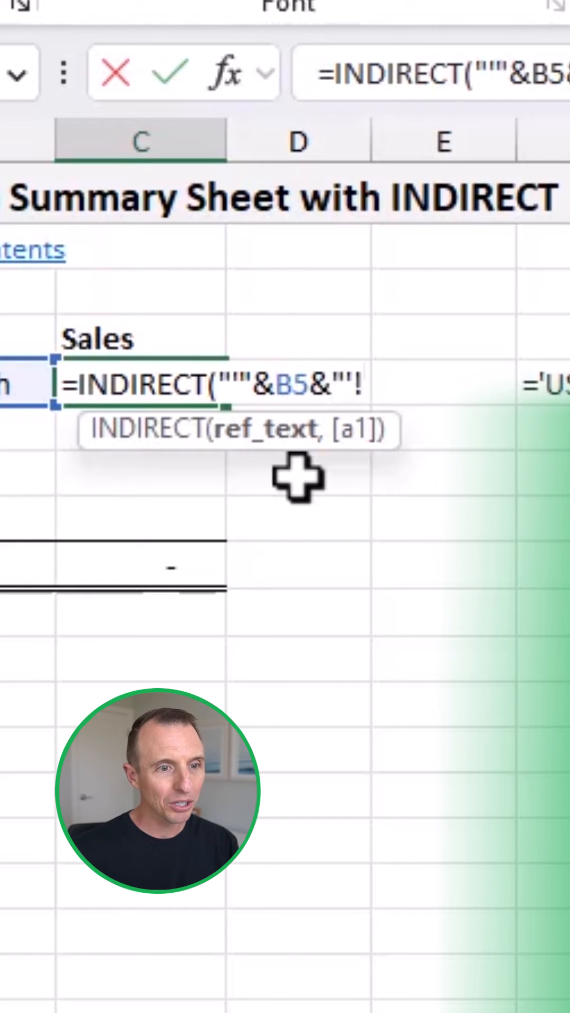
type("E7")
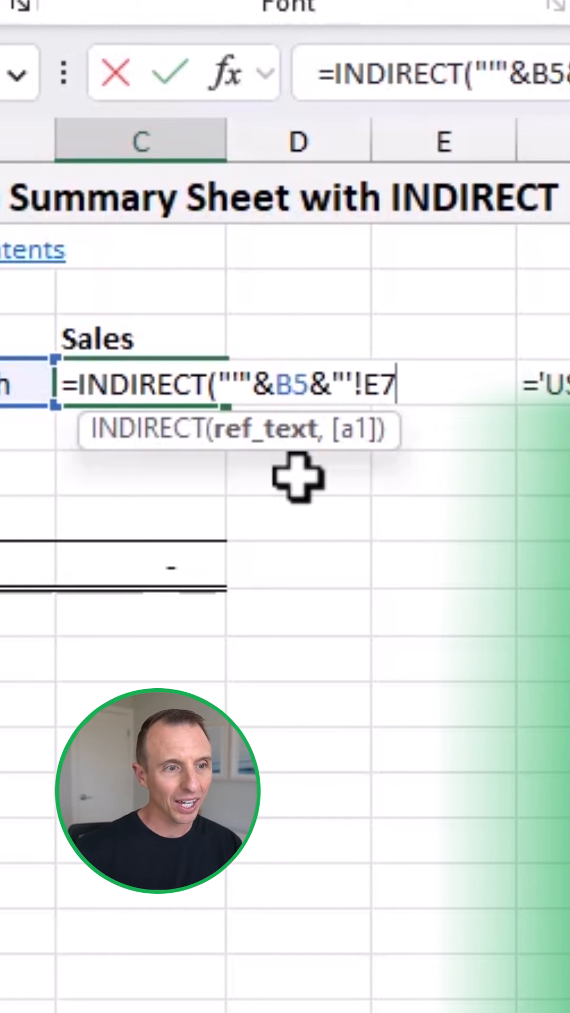
type("\"")
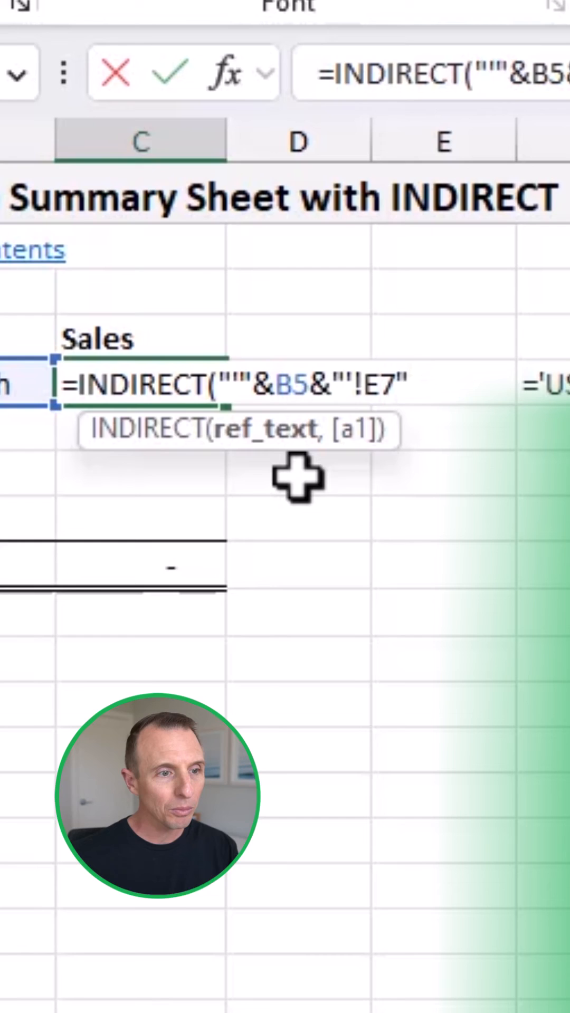
key("Enter")
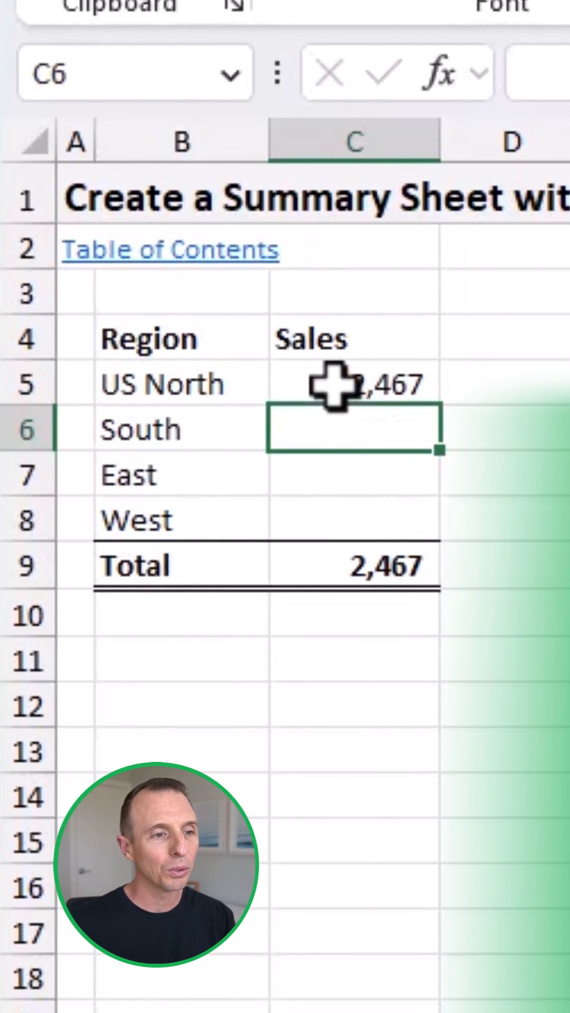
left_click(352, 386)
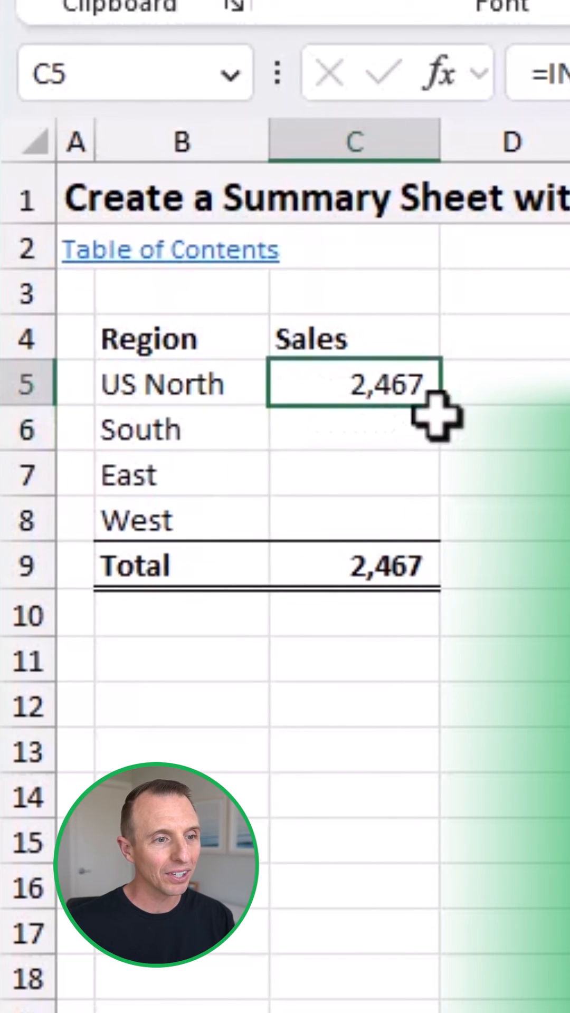